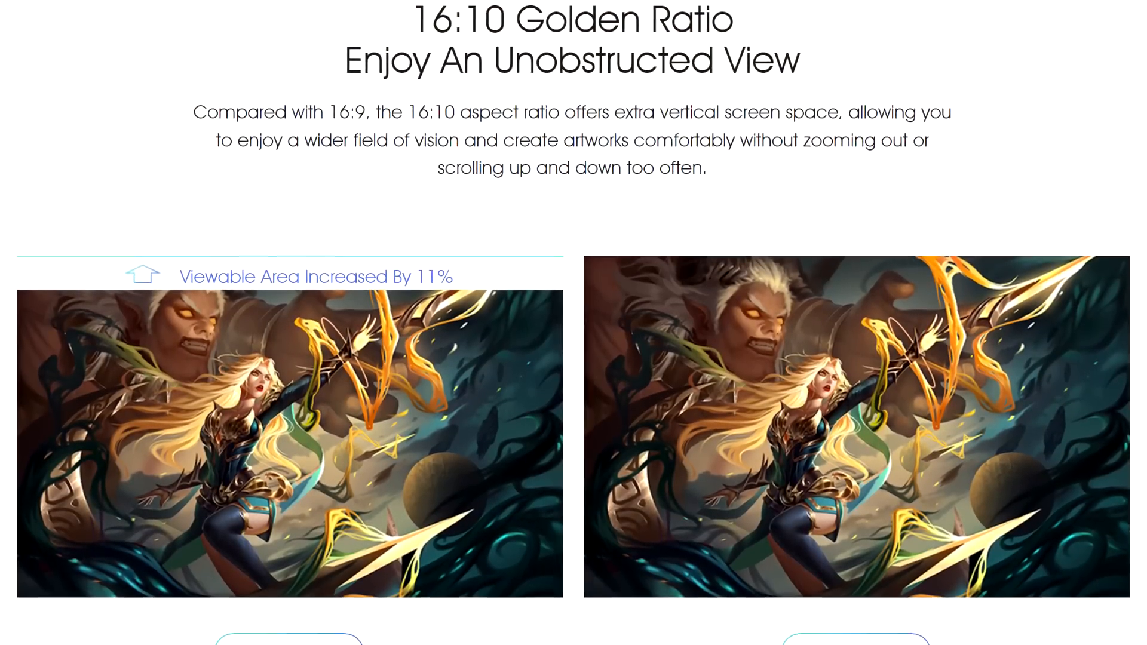
Scroll the Gaomon tablet page past the 16:10 ratio to the 2.5K display section.
scroll("down", 3)
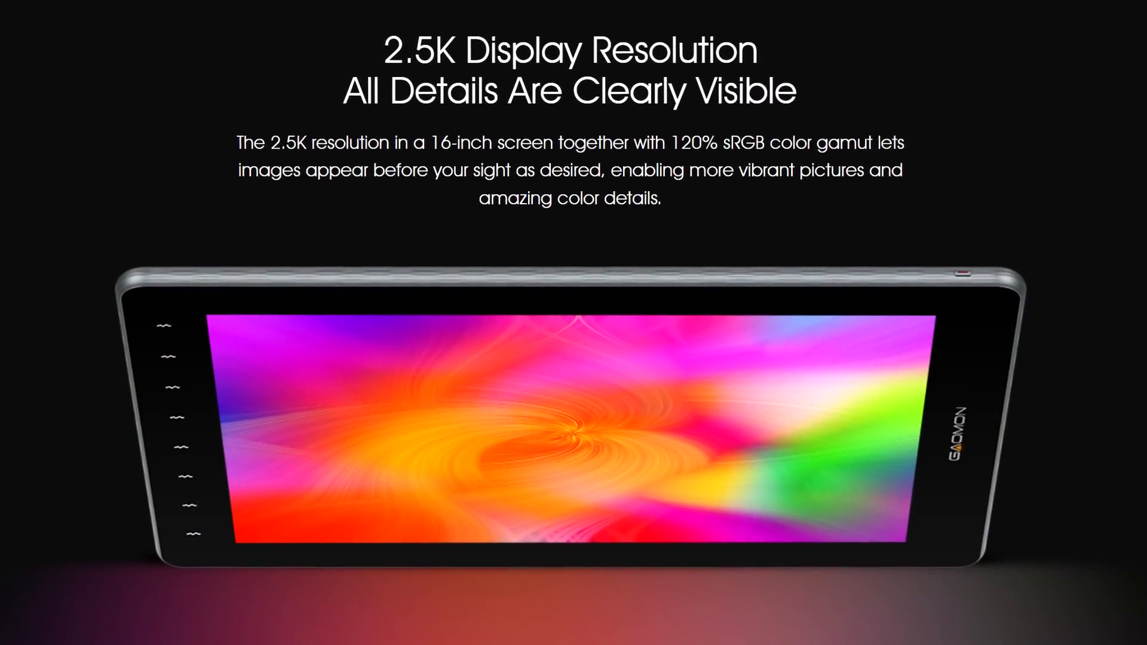
scroll("down", 3)
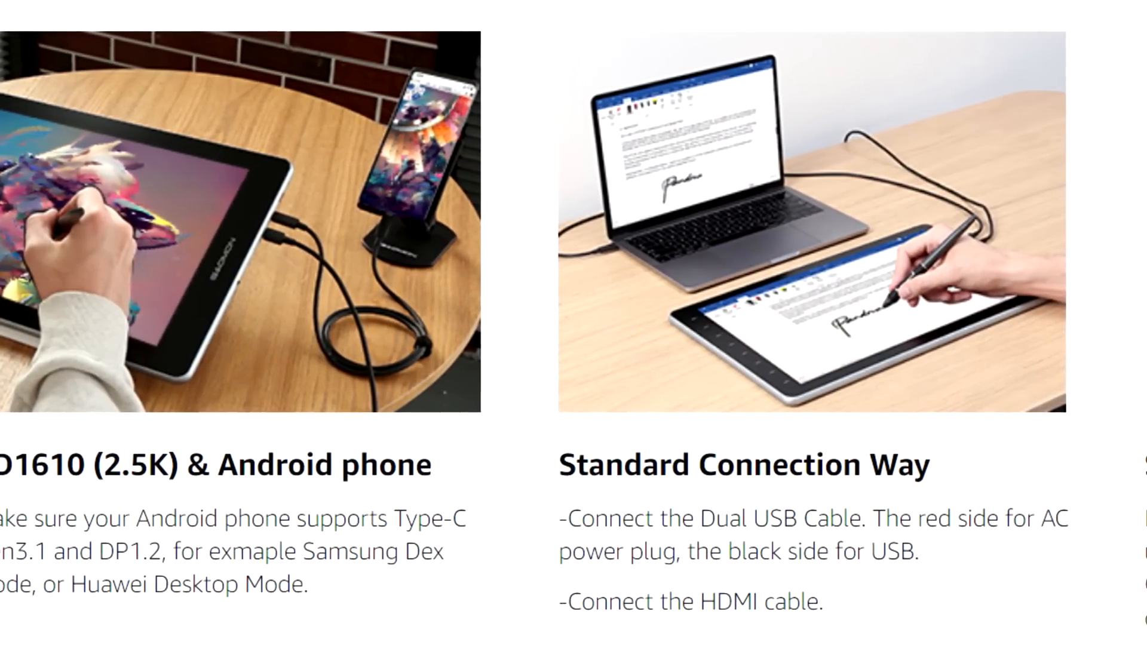
Scroll the Amazon connection images sideways to the Single Cable Connection panel.
scroll("right", 3)
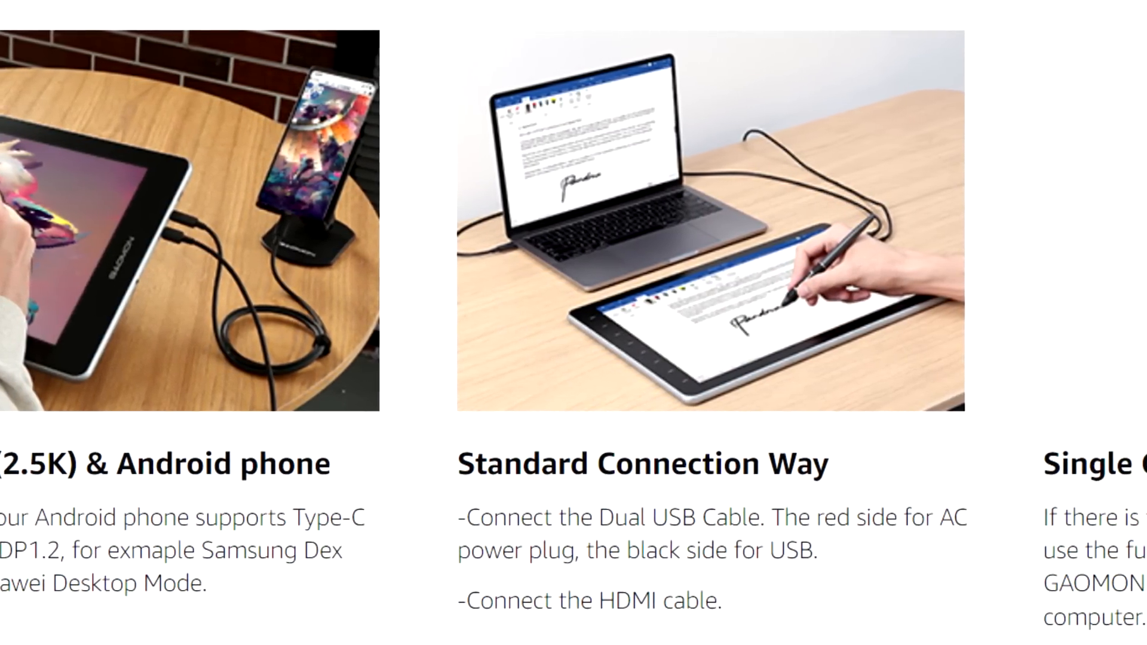
scroll("right", 3)
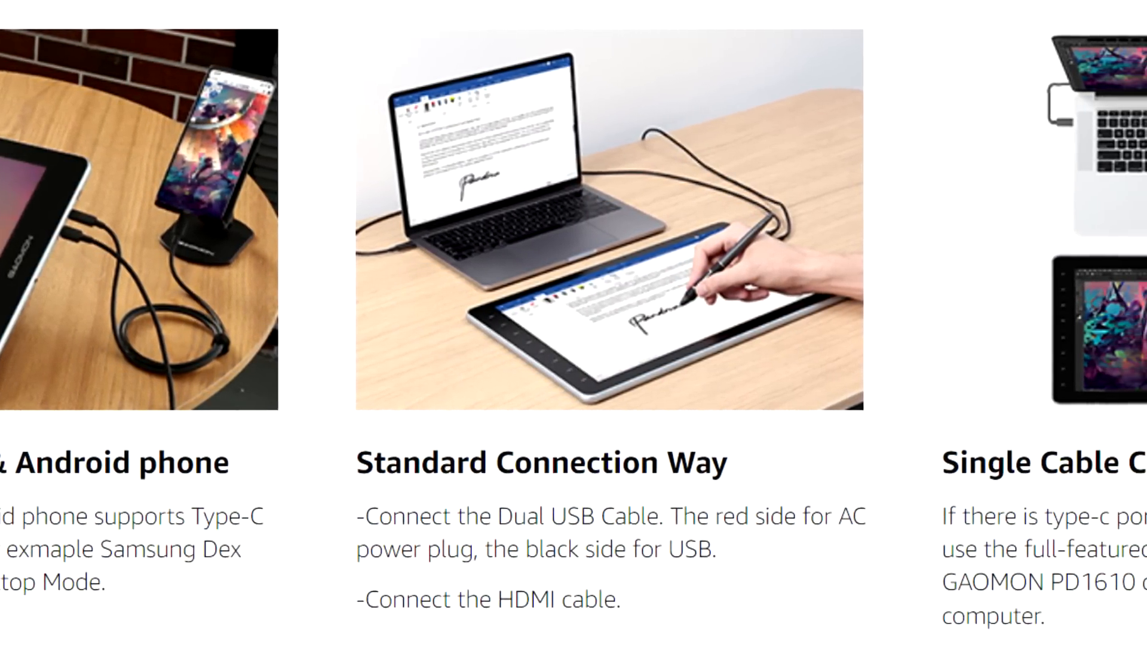
scroll("right", 3)
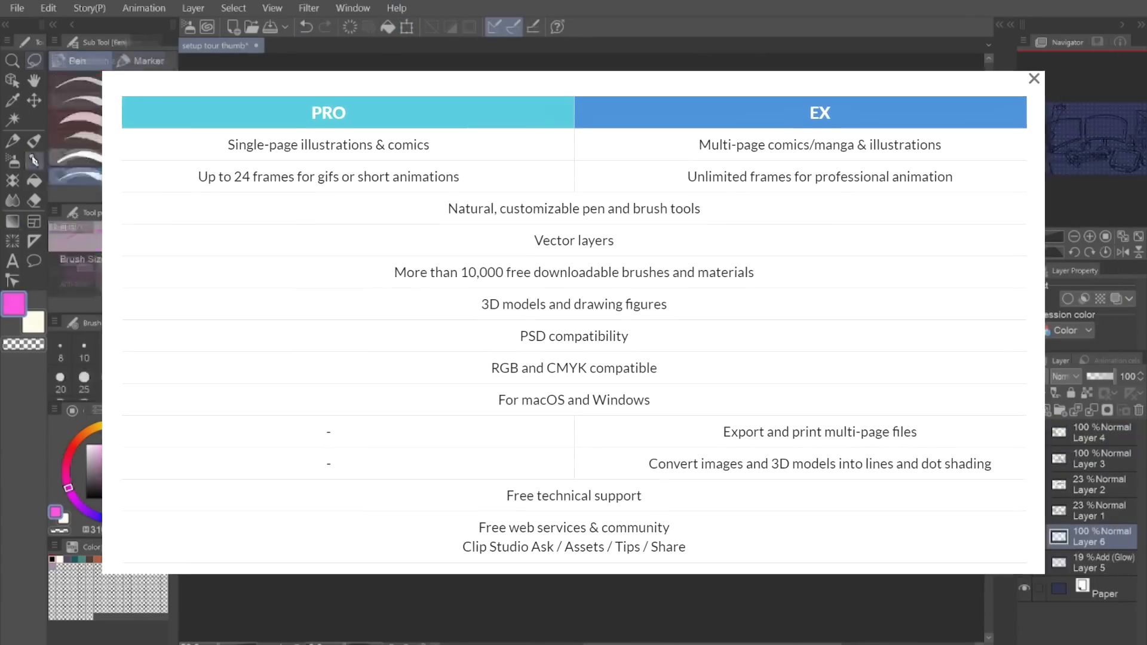
Bring up the Clip Studio Paint PRO versus EX comparison chart.
left_click(1034, 79)
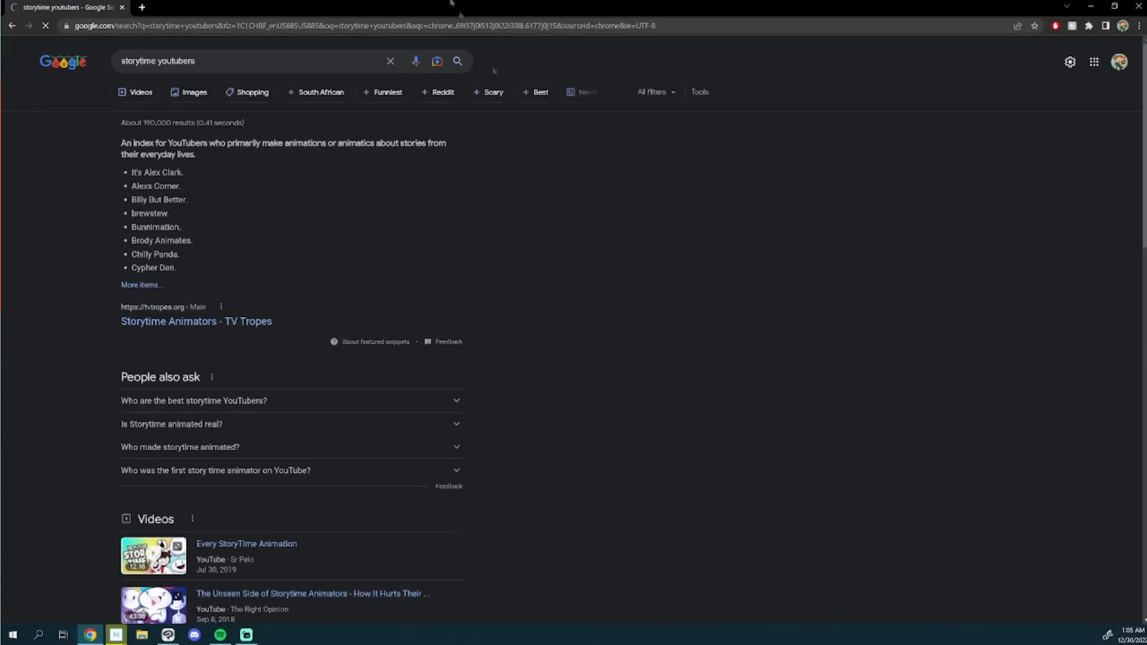
Scroll the storytime youtubers results to the storytime animators index and related videos.
scroll("down", 3)
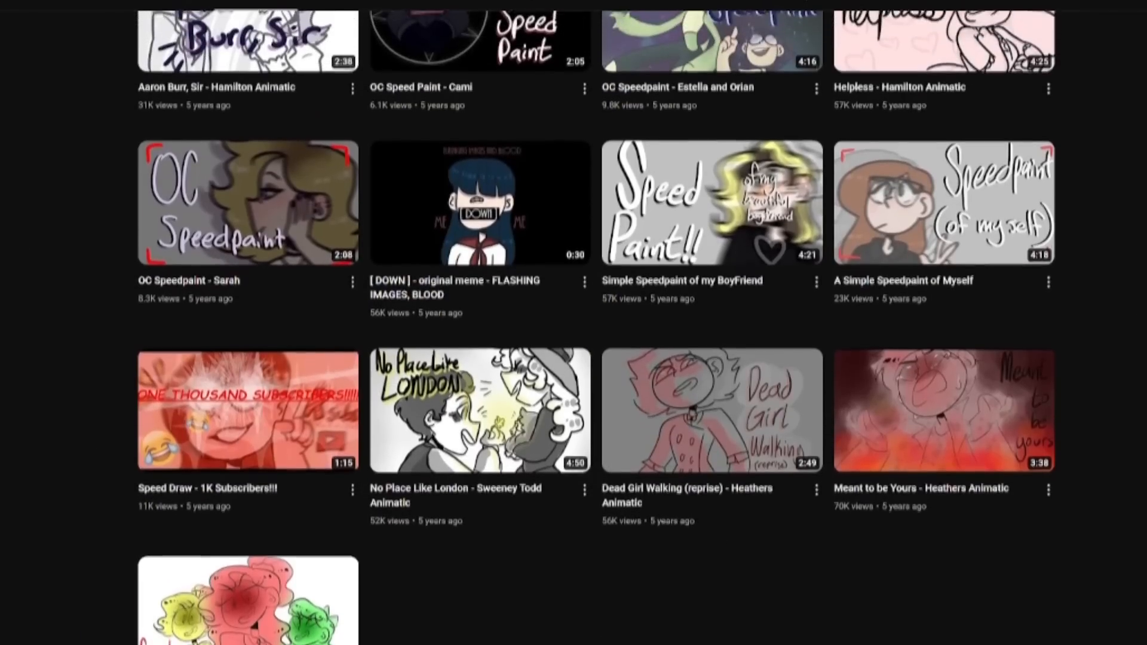
Scroll up Kelsey Animated's Videos grid to the channel banner and newest uploads.
scroll("up", 3)
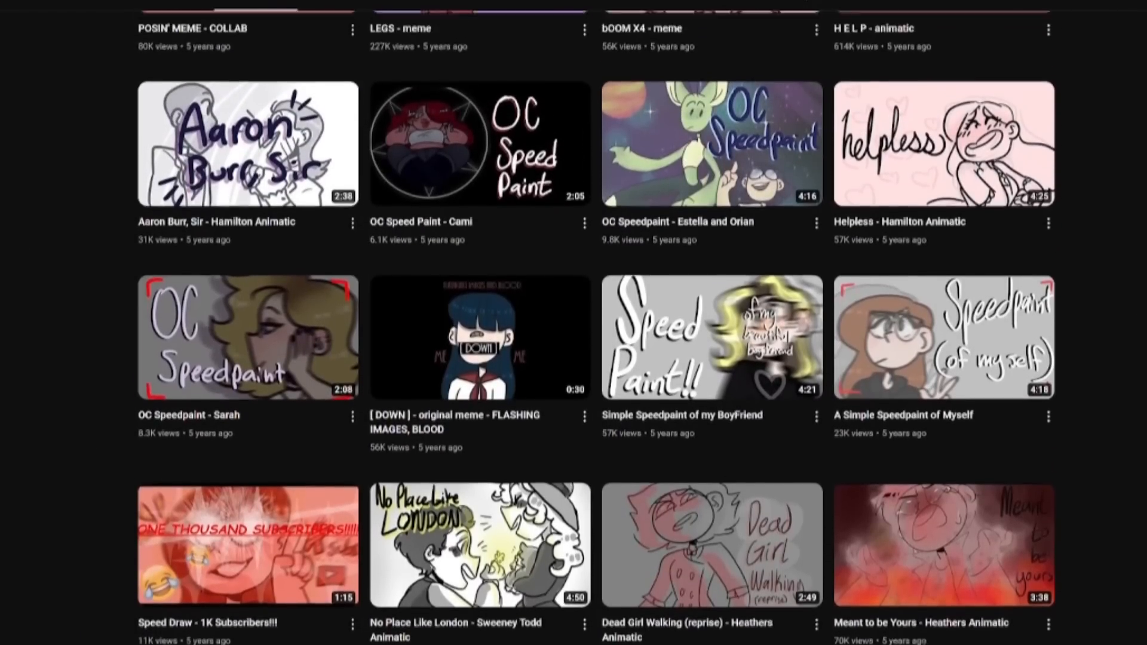
scroll("up", 3)
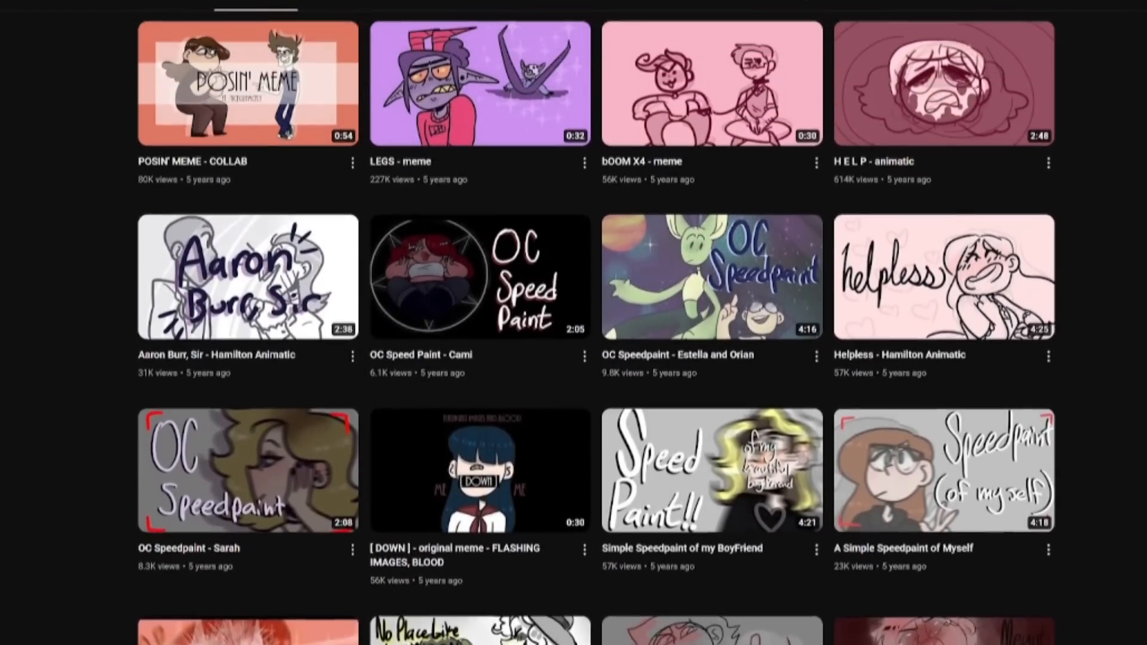
scroll("up", 3)
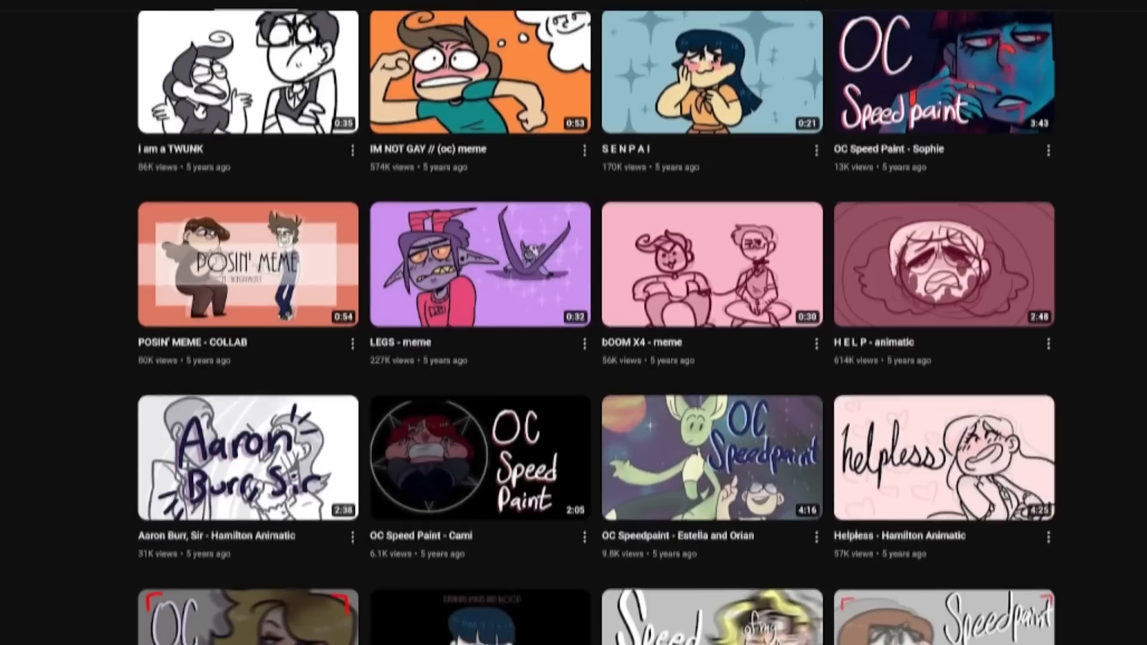
scroll("up", 3)
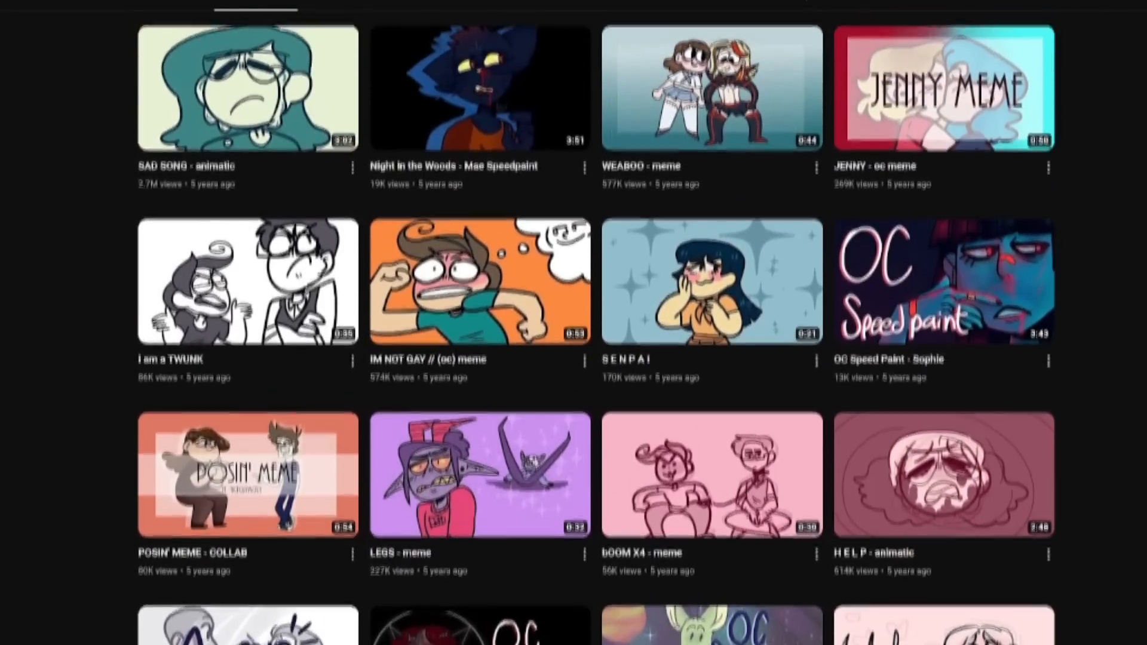
scroll("up", 3)
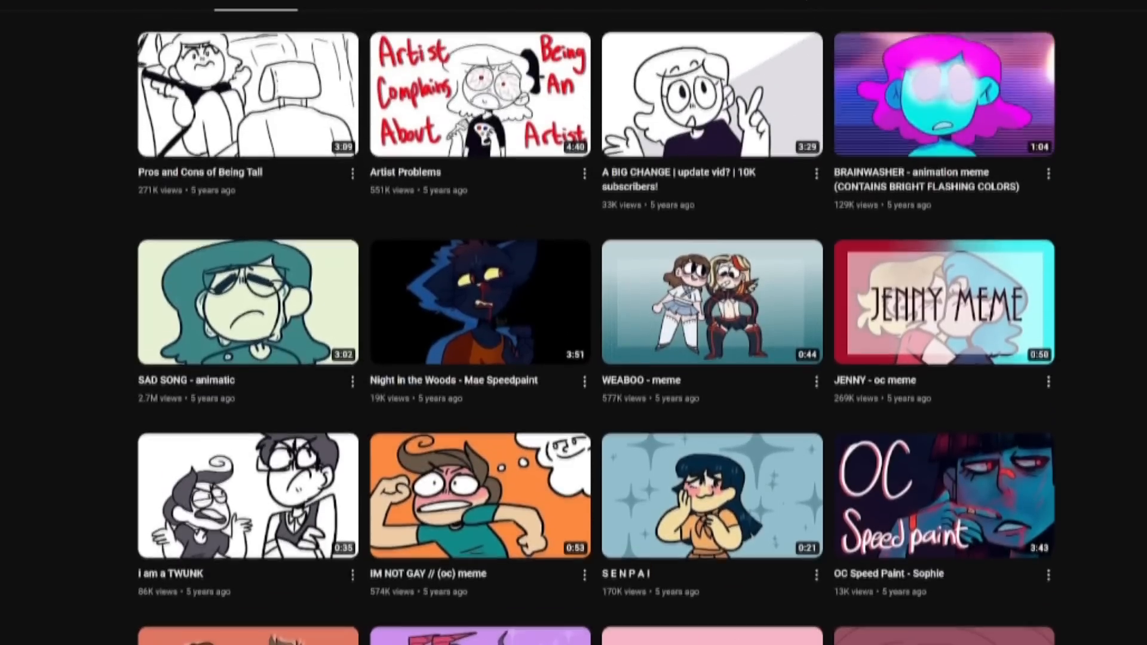
scroll("up", 3)
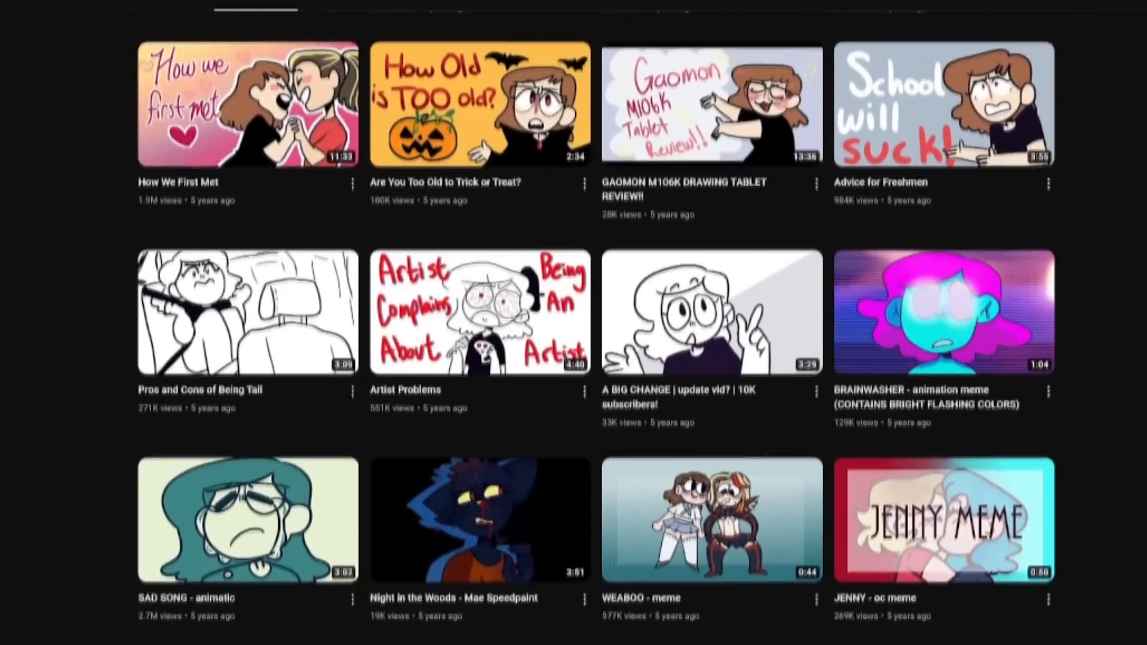
scroll("up", 3)
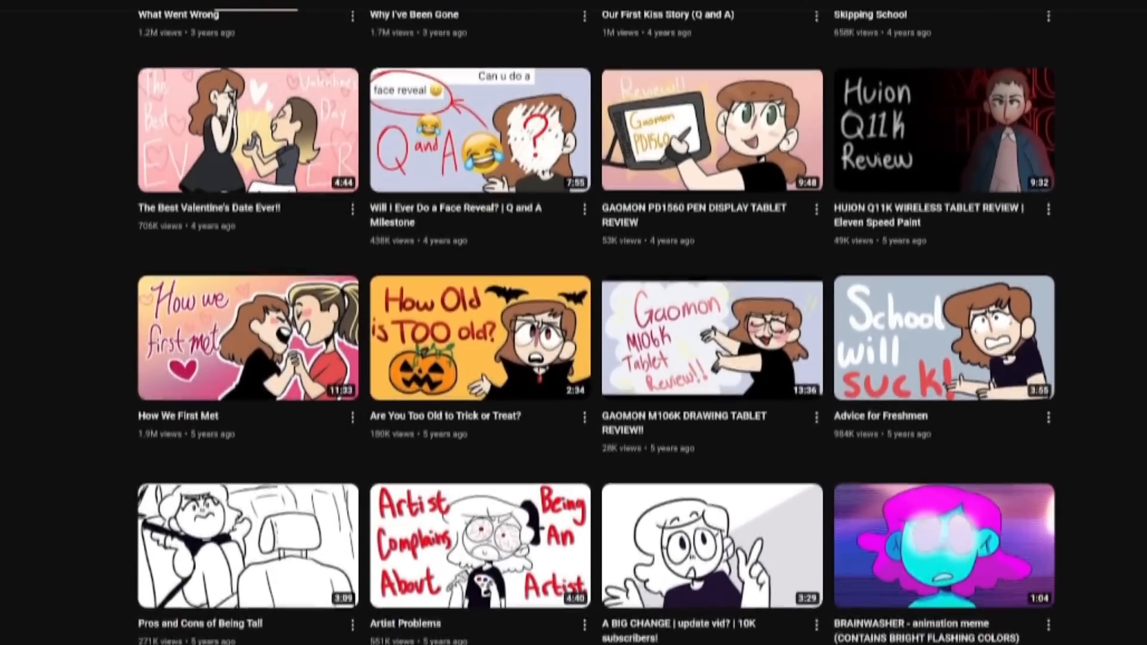
scroll("up", 3)
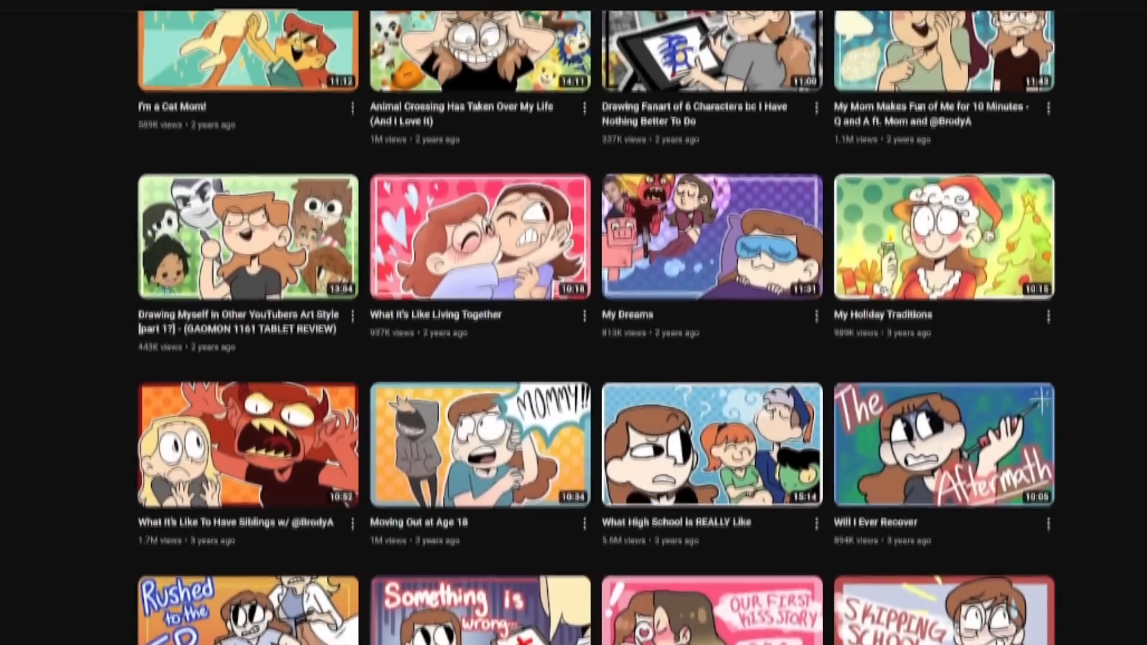
scroll("up", 3)
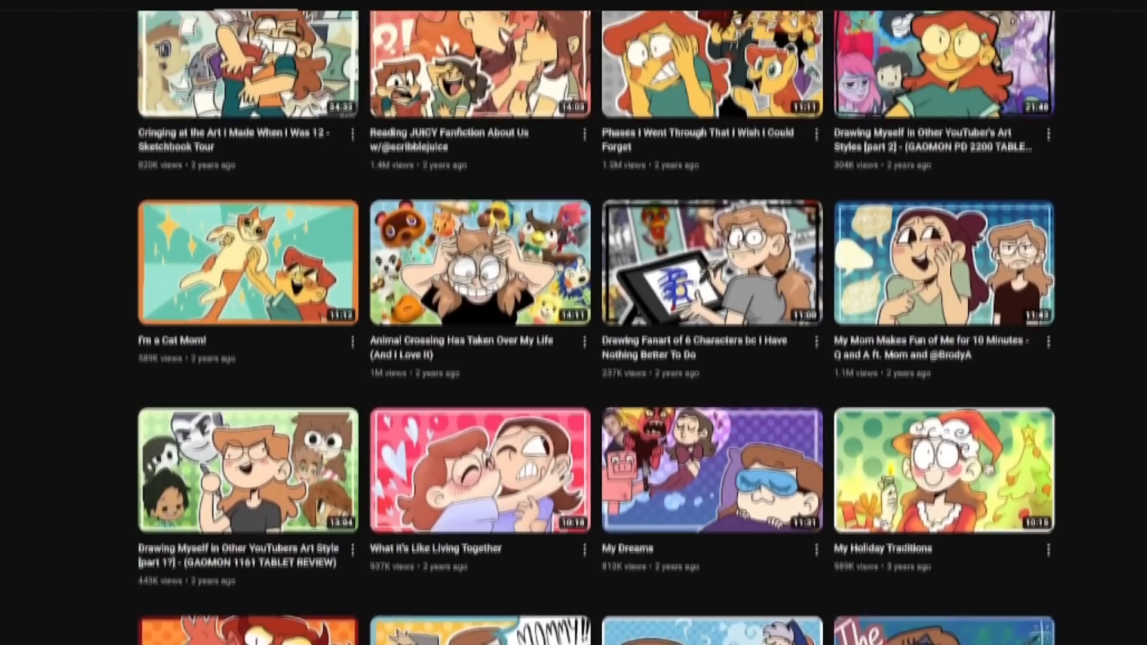
scroll("up", 3)
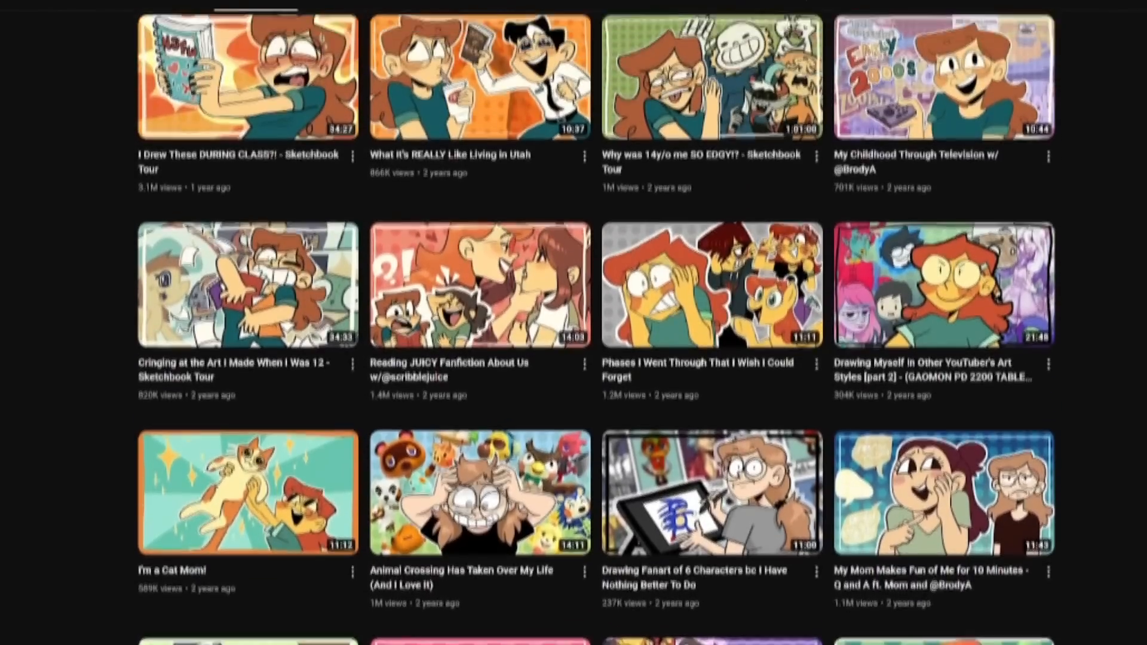
scroll("up", 3)
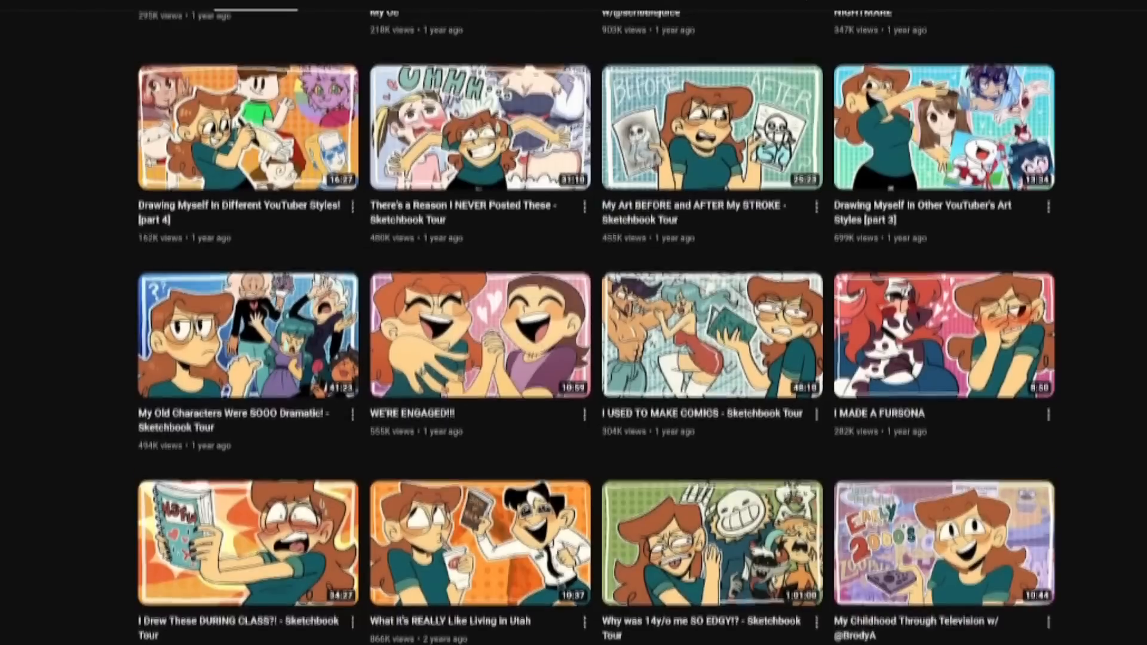
scroll("up", 3)
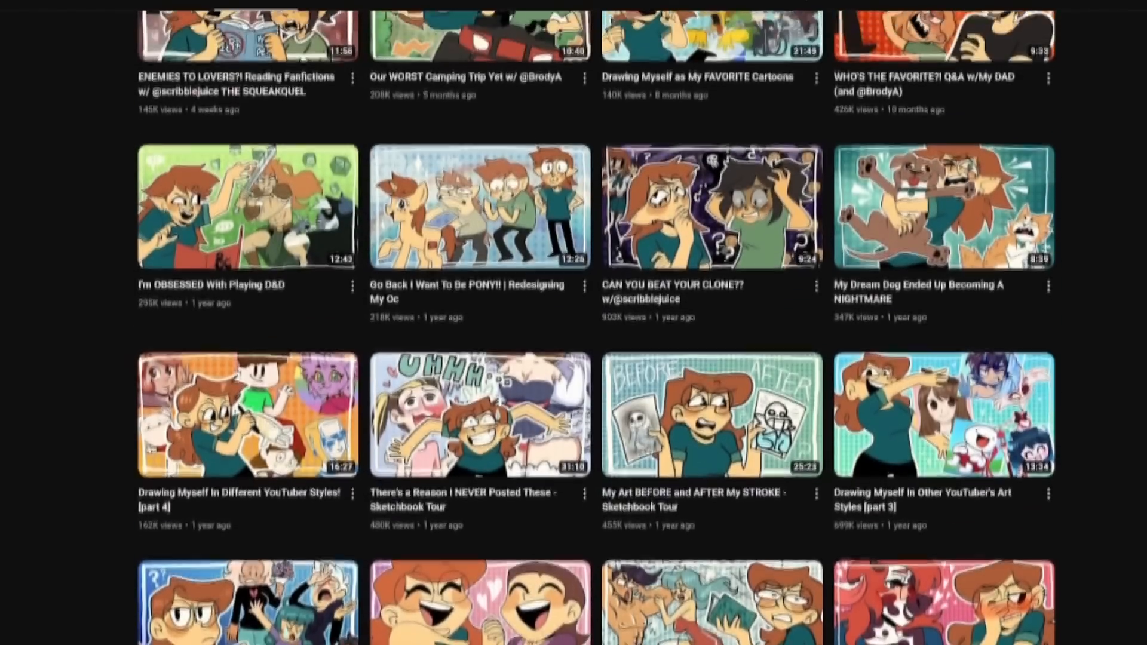
scroll("up", 3)
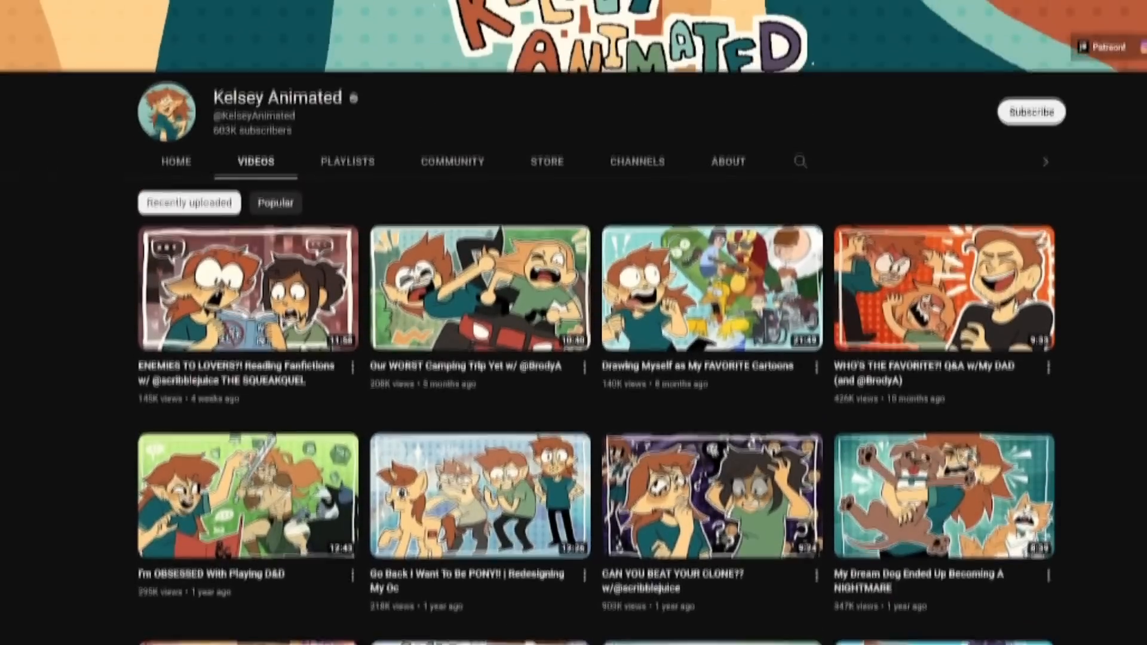
scroll("up", 3)
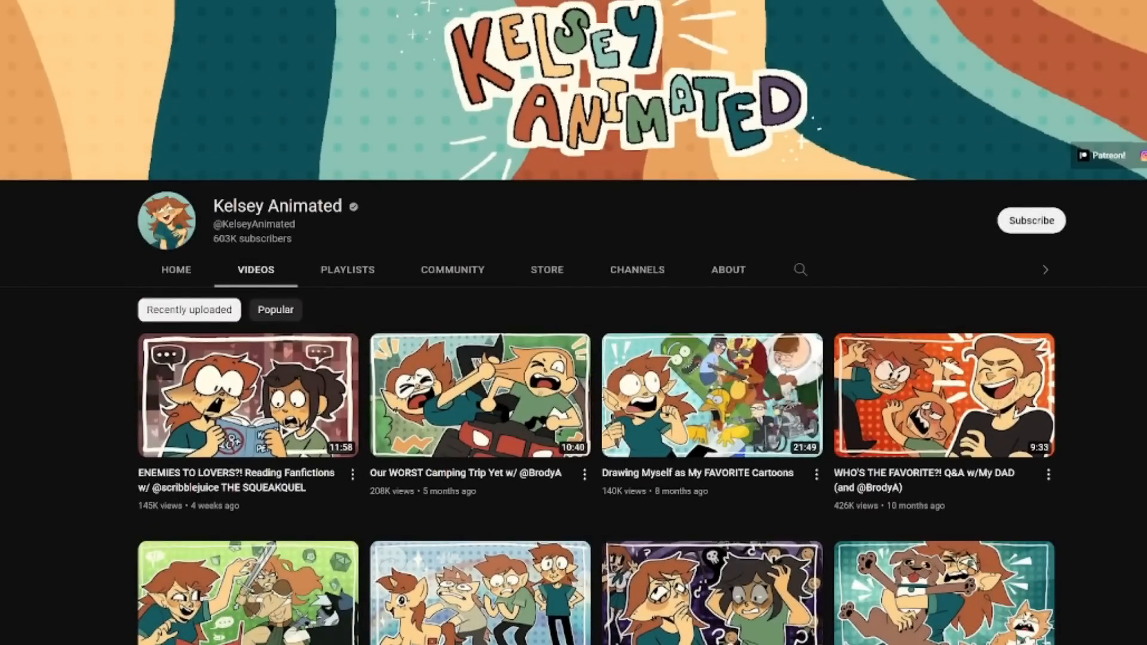